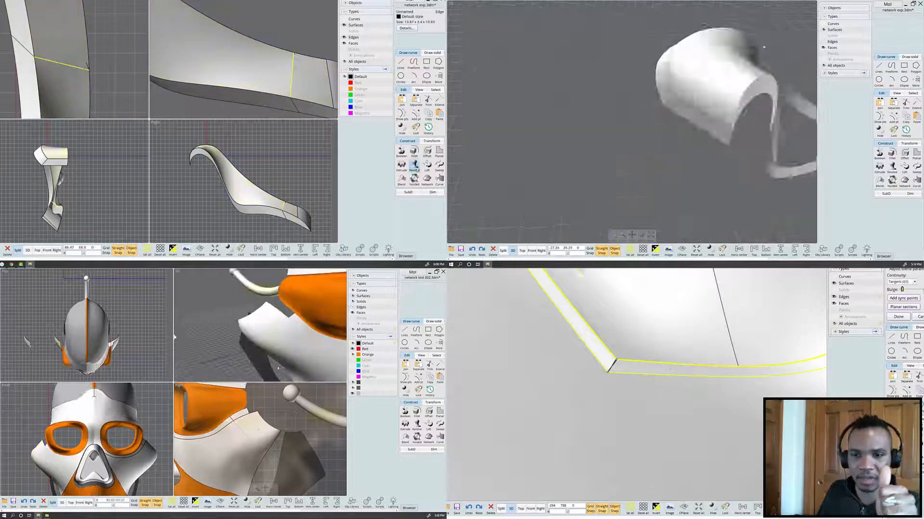
- Build the blue network surface patch on the curved horn body
click(403, 182)
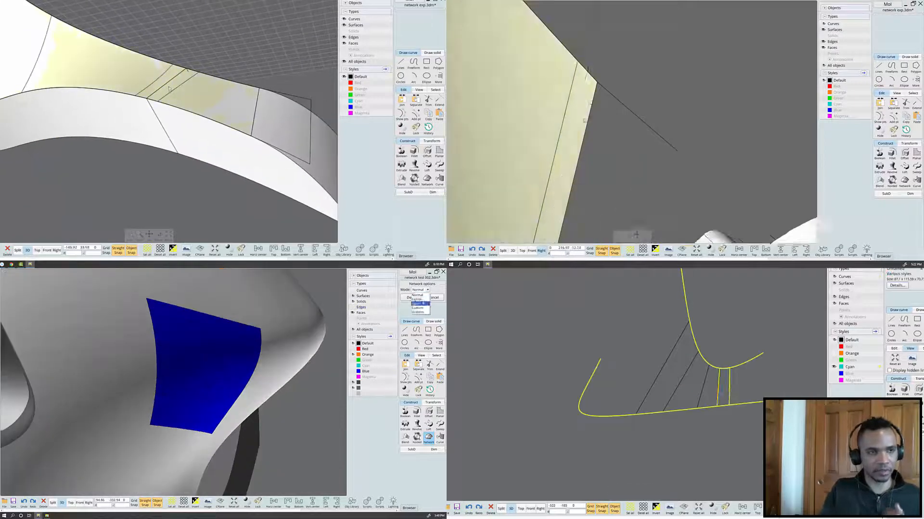
- Seat a sphere in the horn ribbon's hollow and form the twisted orange panel with Network
click(416, 300)
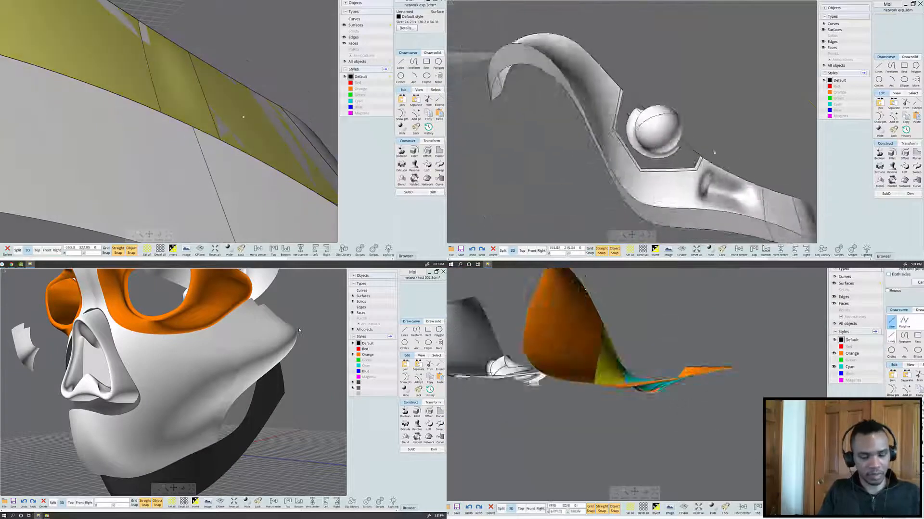
click(428, 100)
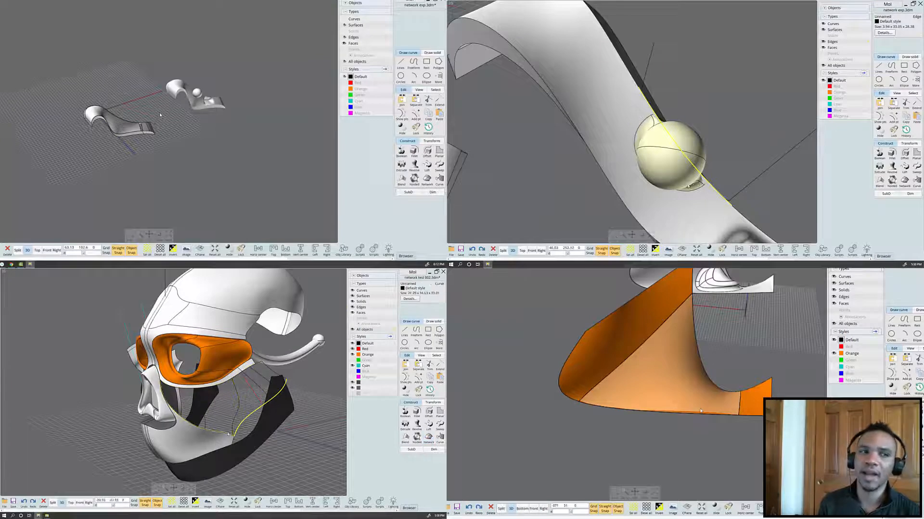
- Generate the yellow lower-face patch surface from the jaw boundary curves with Network
click(428, 442)
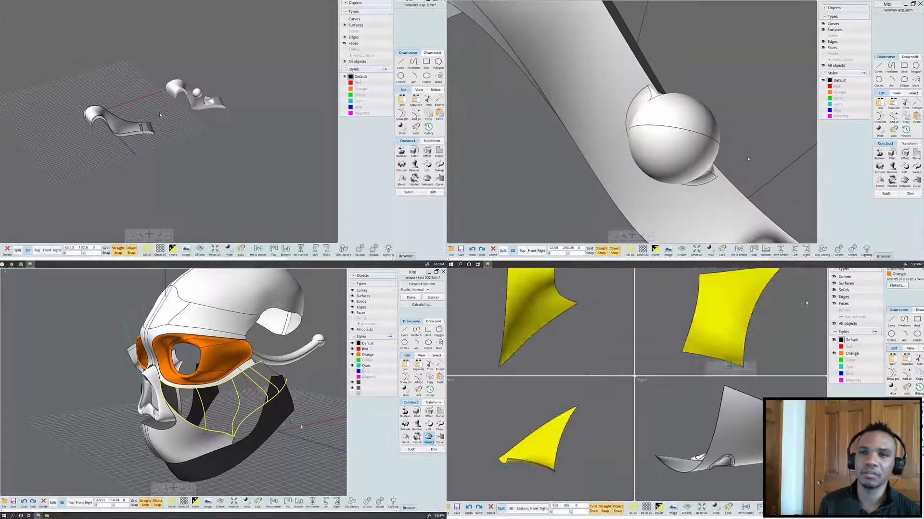